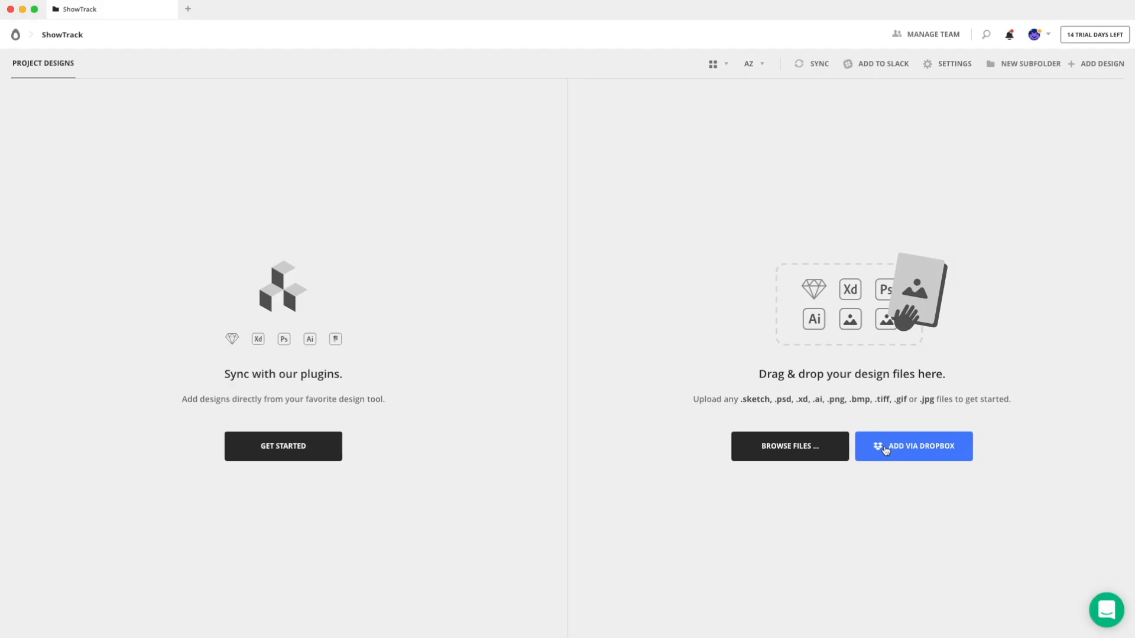
# Add showtrackr-landing-page.sketch from the ShowTrackr Dropbox folder to the project.
pyautogui.click(914, 446)
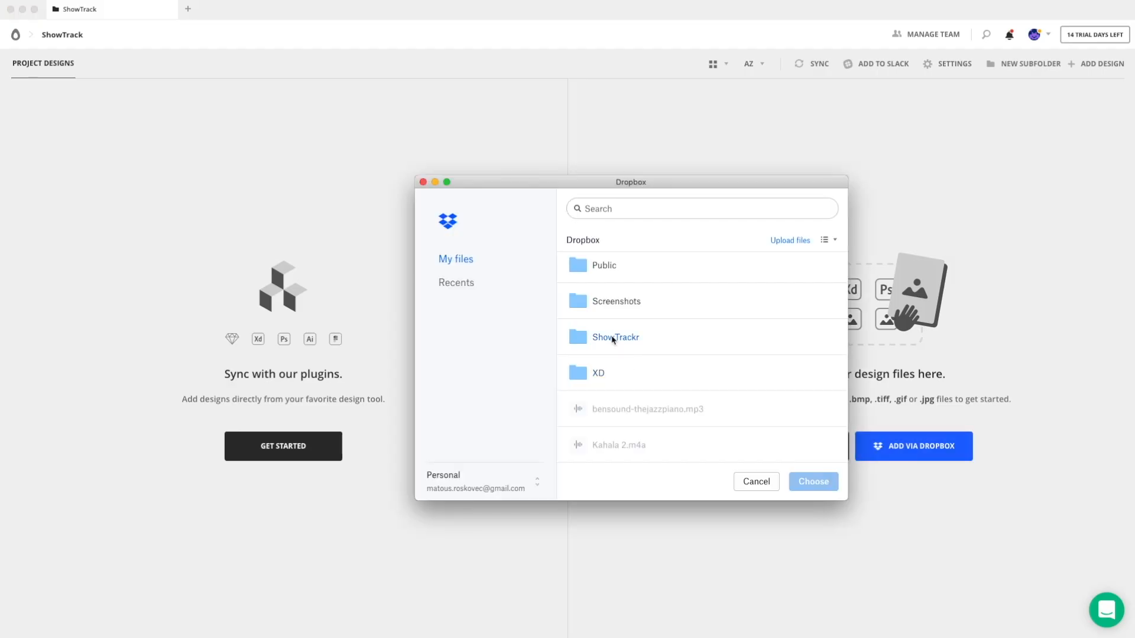
pyautogui.doubleClick(615, 338)
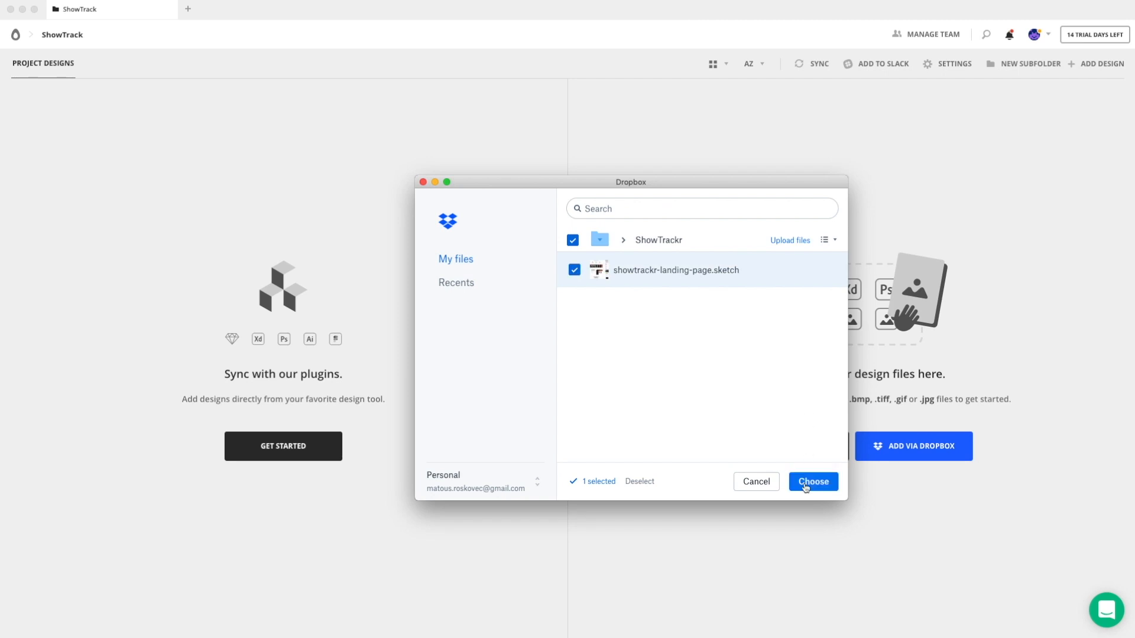
pyautogui.click(813, 482)
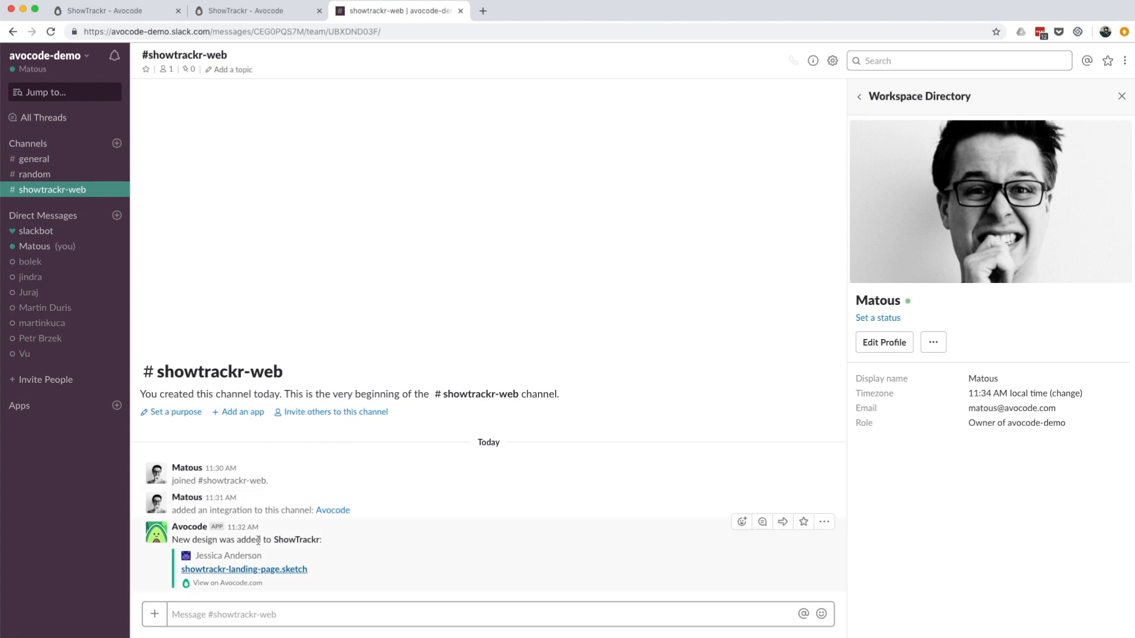
# Follow the showtrackr-landing-page.sketch link in the Avocode bot message in #showtrackr-web.
pyautogui.click(244, 569)
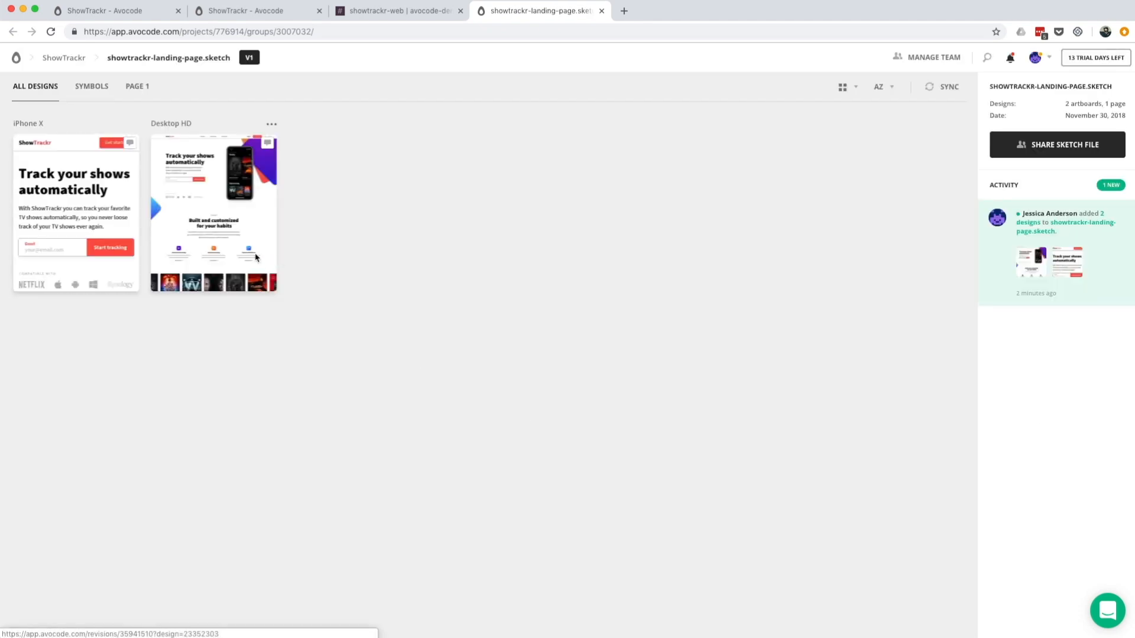
# Open the Desktop HD artboard in Inspect mode.
pyautogui.click(213, 210)
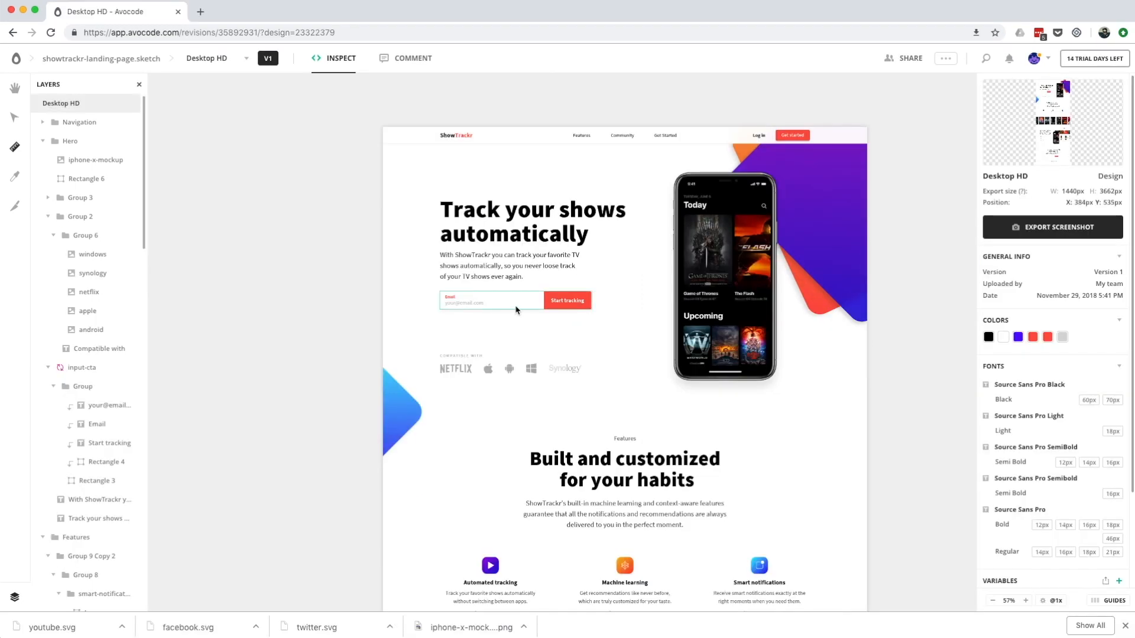
# Inspect the email input rectangle's CSS and browse the code output languages.
pyautogui.click(97, 481)
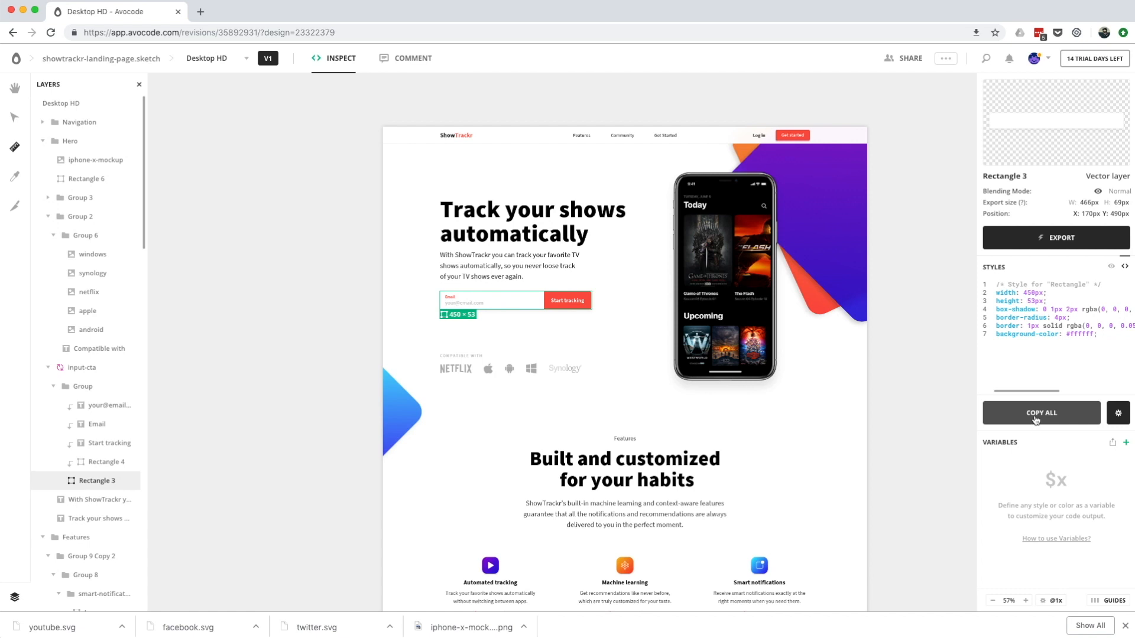
pyautogui.click(1119, 413)
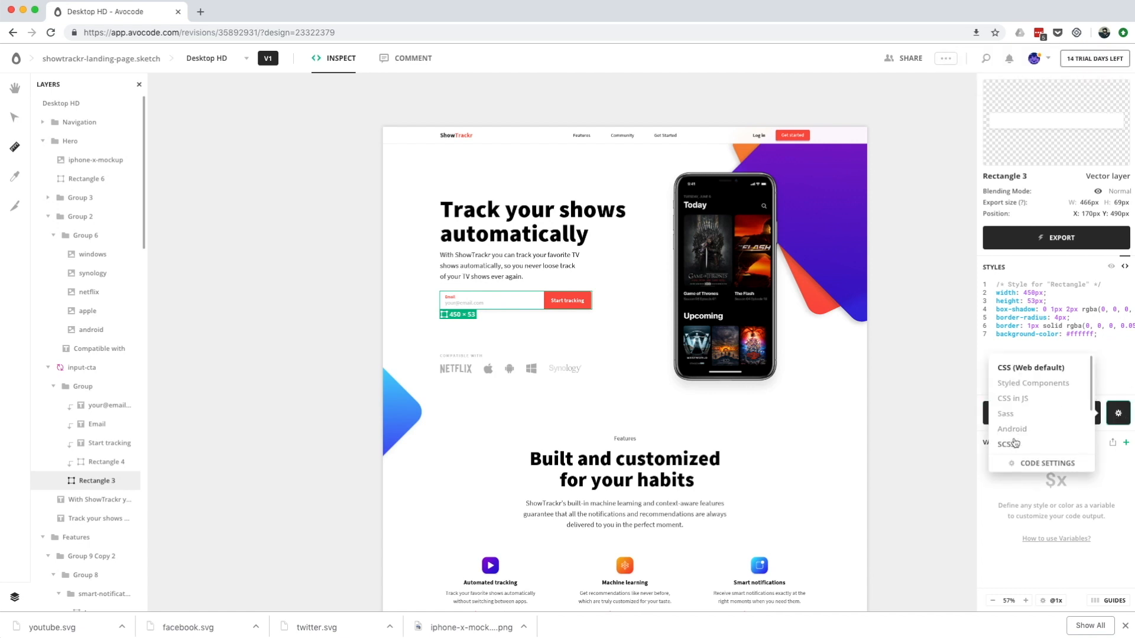
pyautogui.scroll(-3)
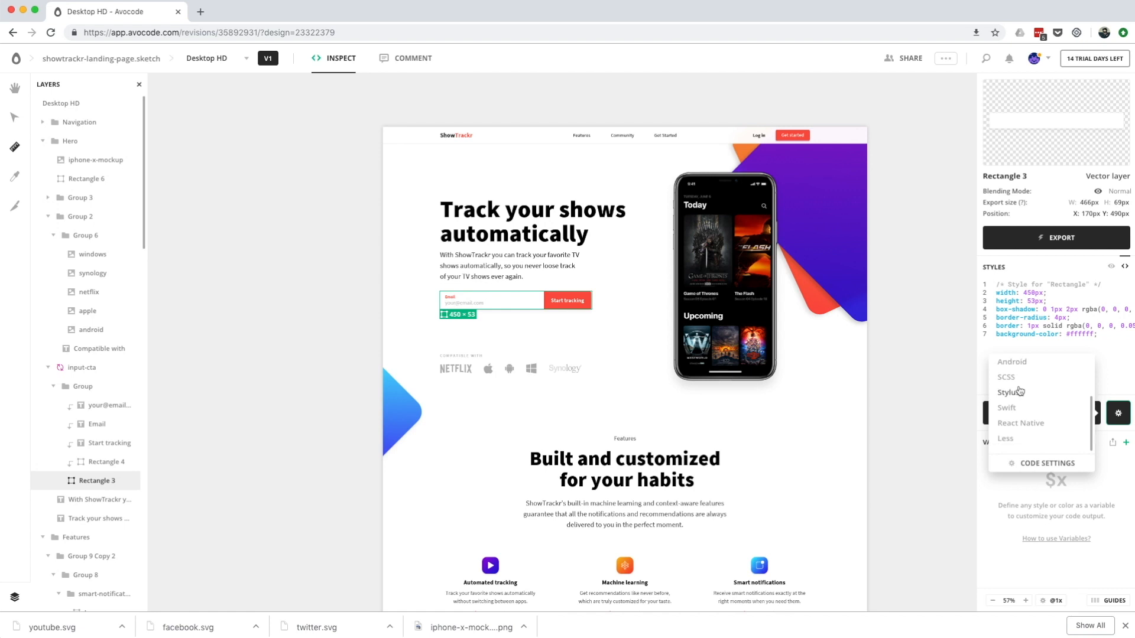